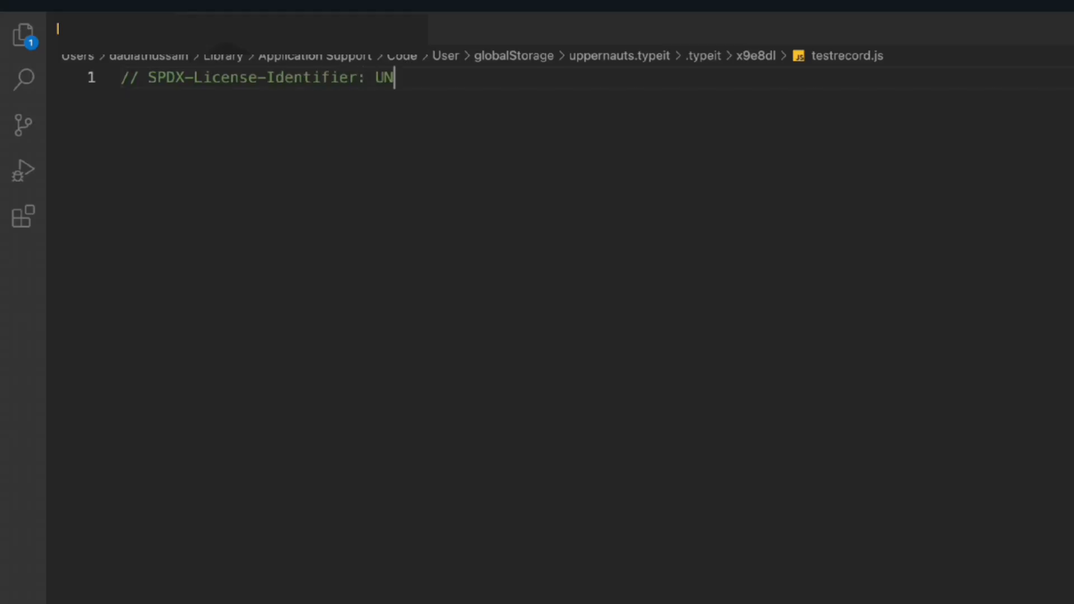
Step: Write the UNLICENSED SPDX header, pragma solidity ^0.8.9; and the opening interface IERC20 { line
type("LICENSED")
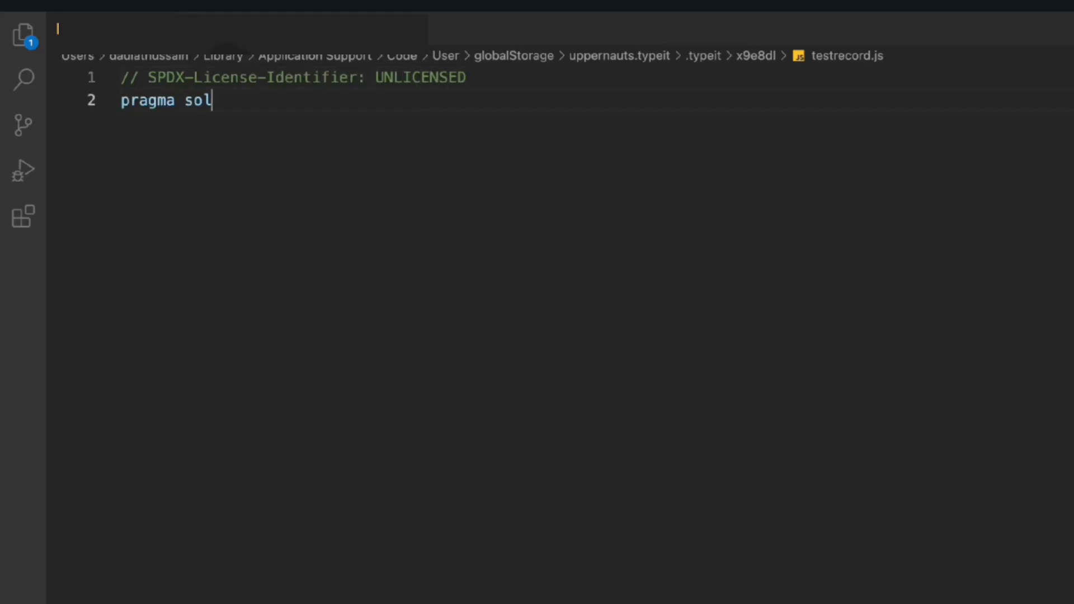
type("idity ^0.8.9;")
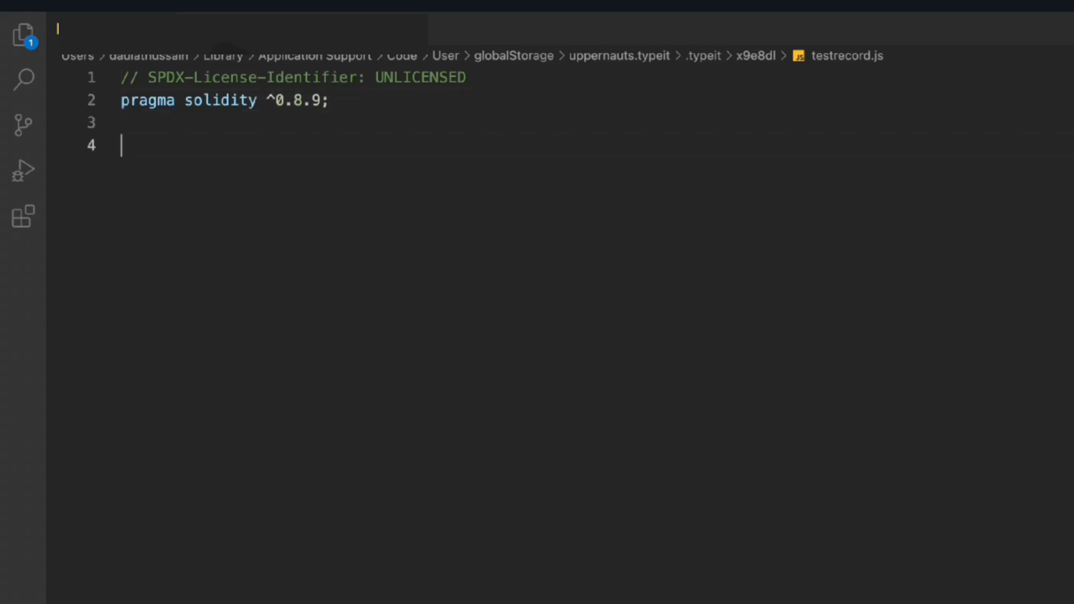
type("interface IERC20")
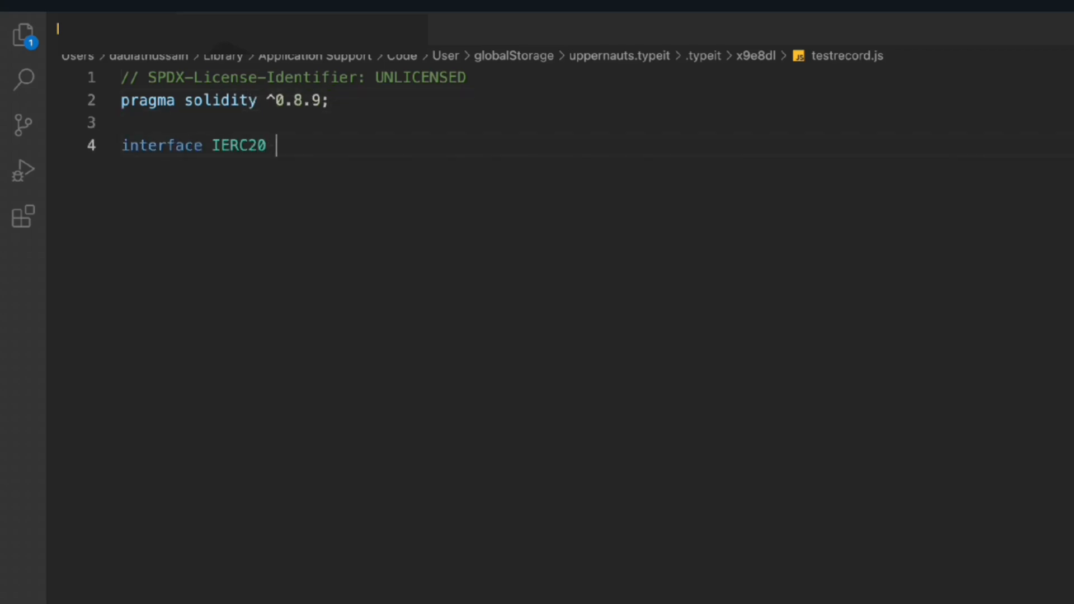
type("{")
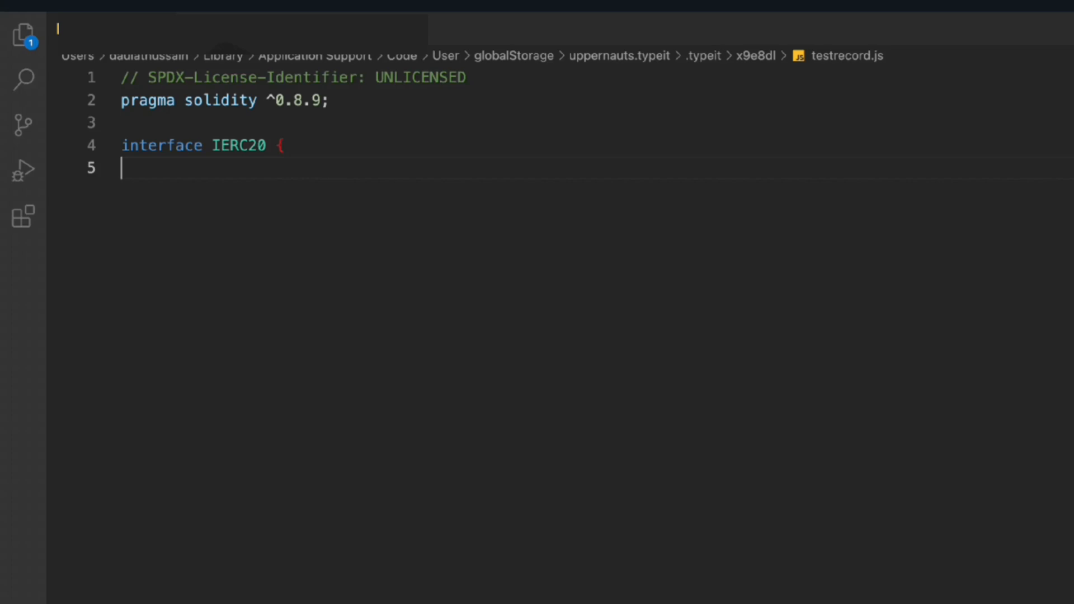
Step: Declare event Transfer(address indexed from, address indexed to, uint256 value)
type("e")
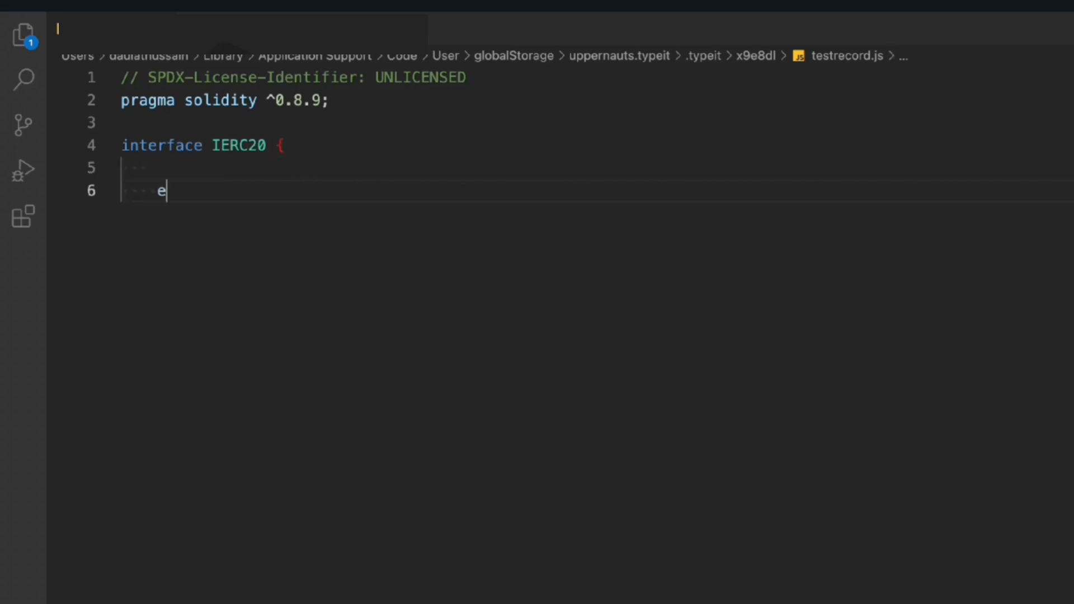
type("vent Transfer(address ind")
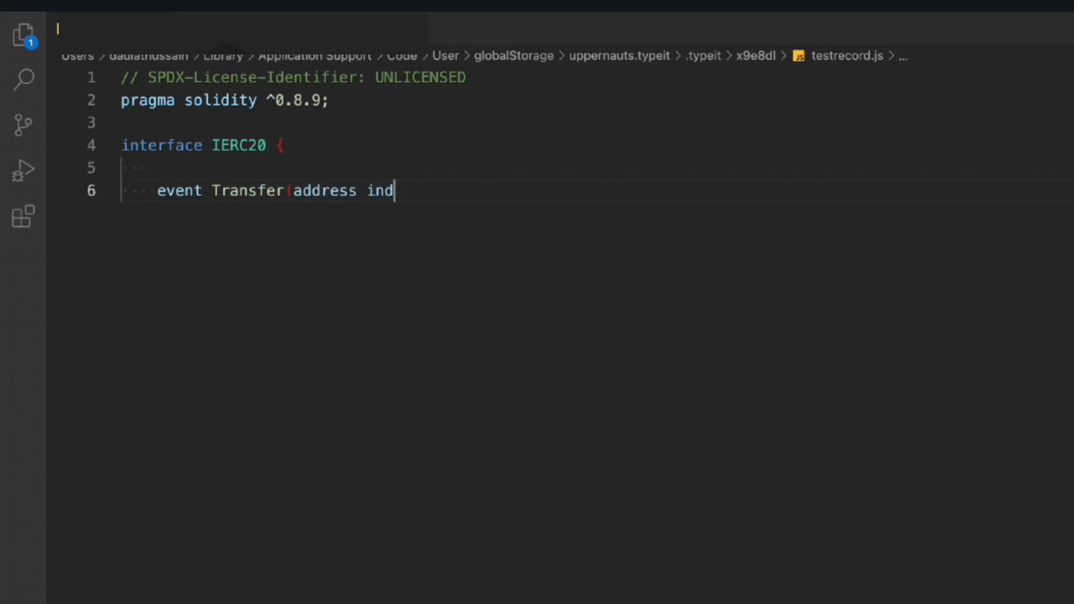
type("exed from, address i")
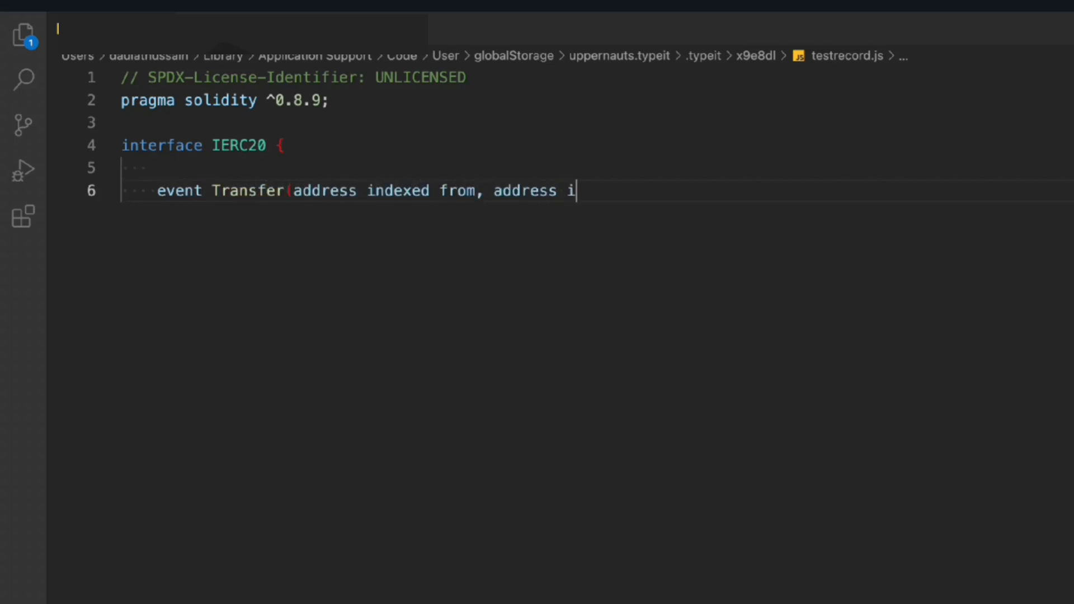
type("ndexed to, uint256 value);")
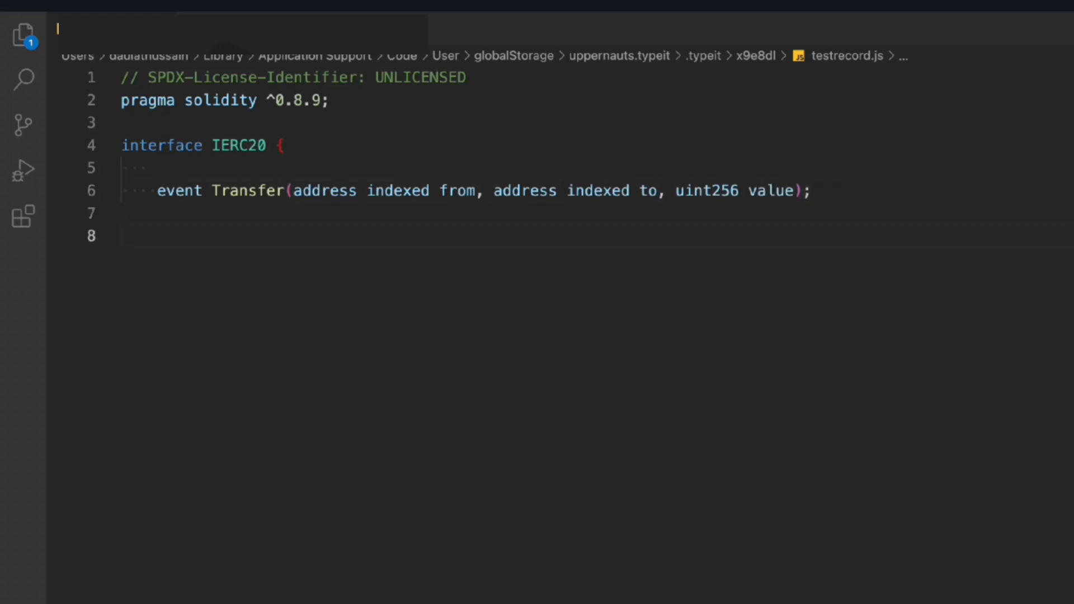
key("Enter")
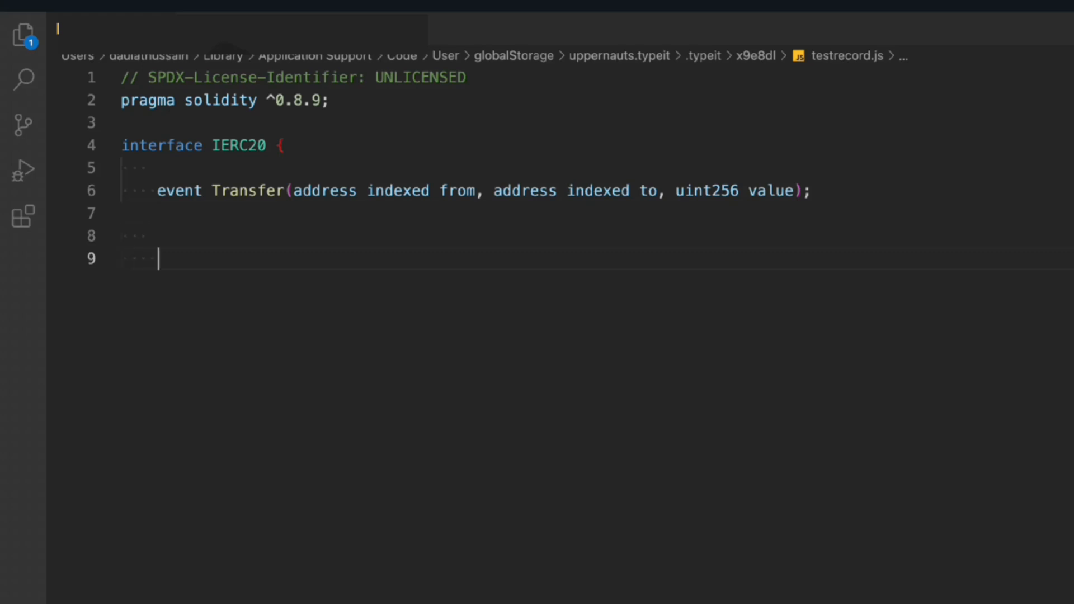
Step: Declare event Approval(address indexed owner, address indexed spender, uint256 value);
type("event Approval(address in")
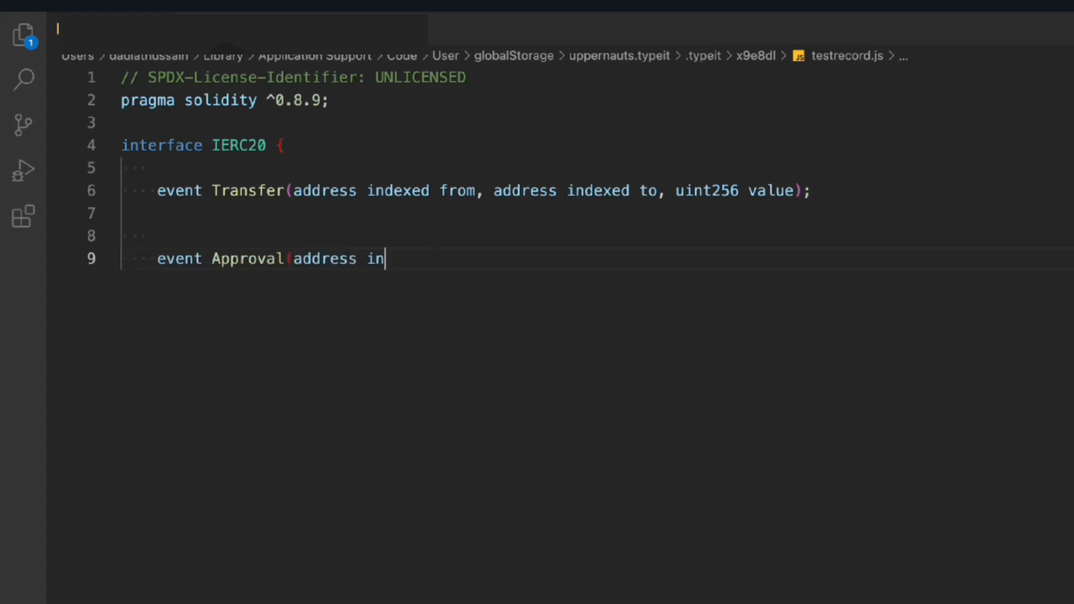
type("dexed owner, address ind")
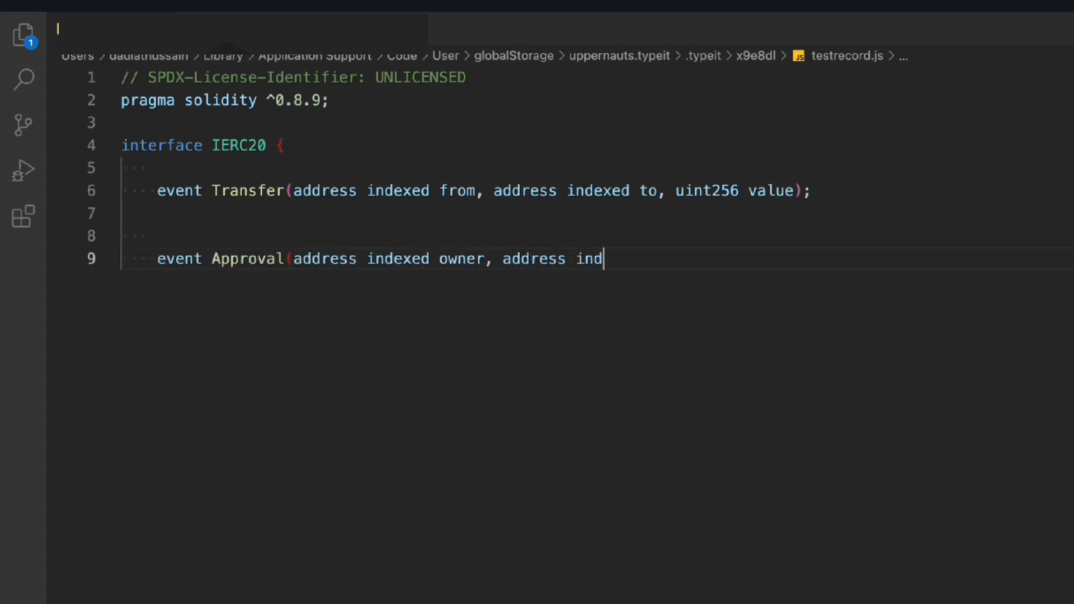
type("exed spender, uint256 value")
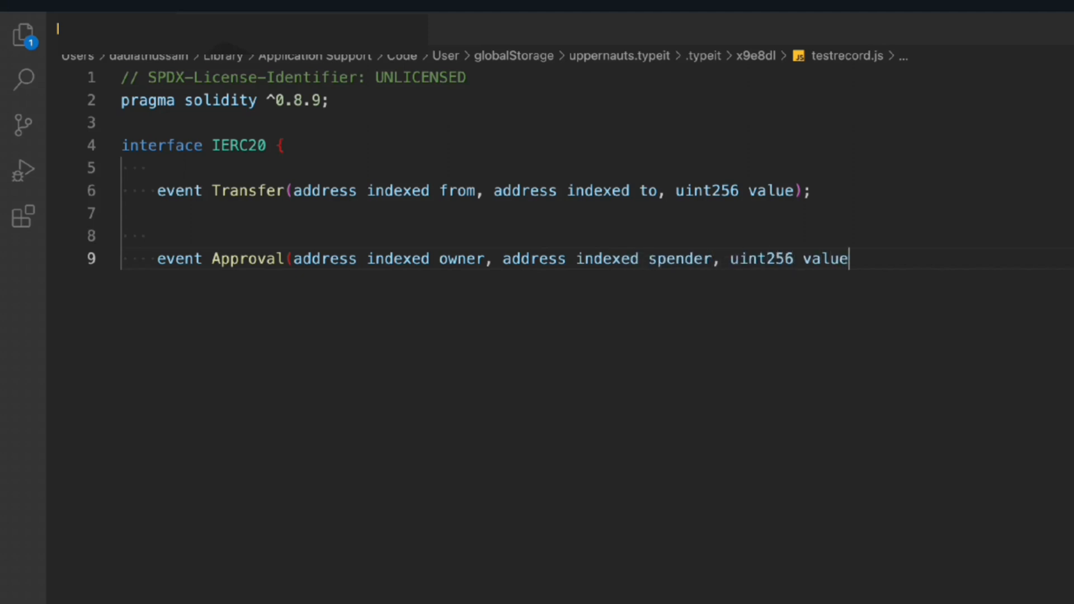
type(");")
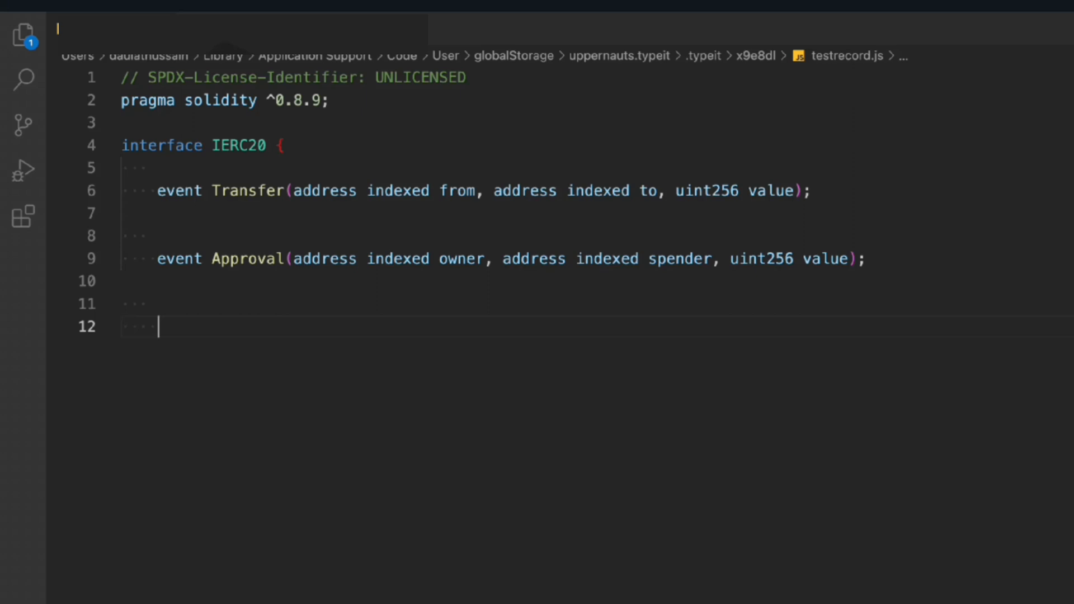
Step: Declare function balanceOf(address account) external view returns (uint256)
type("function balanceOf(")
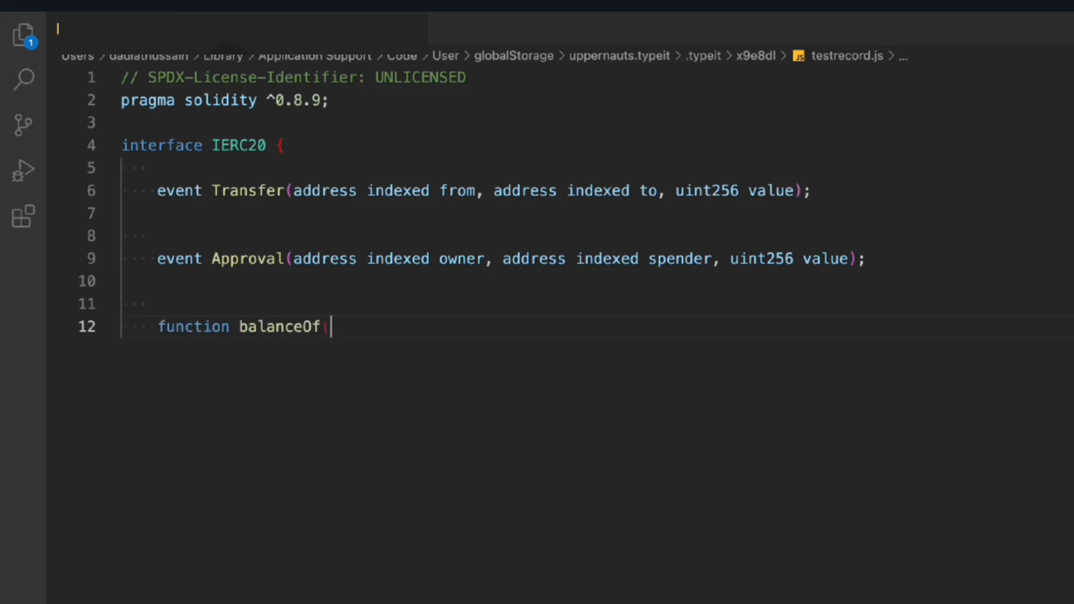
type("(address account) extern")
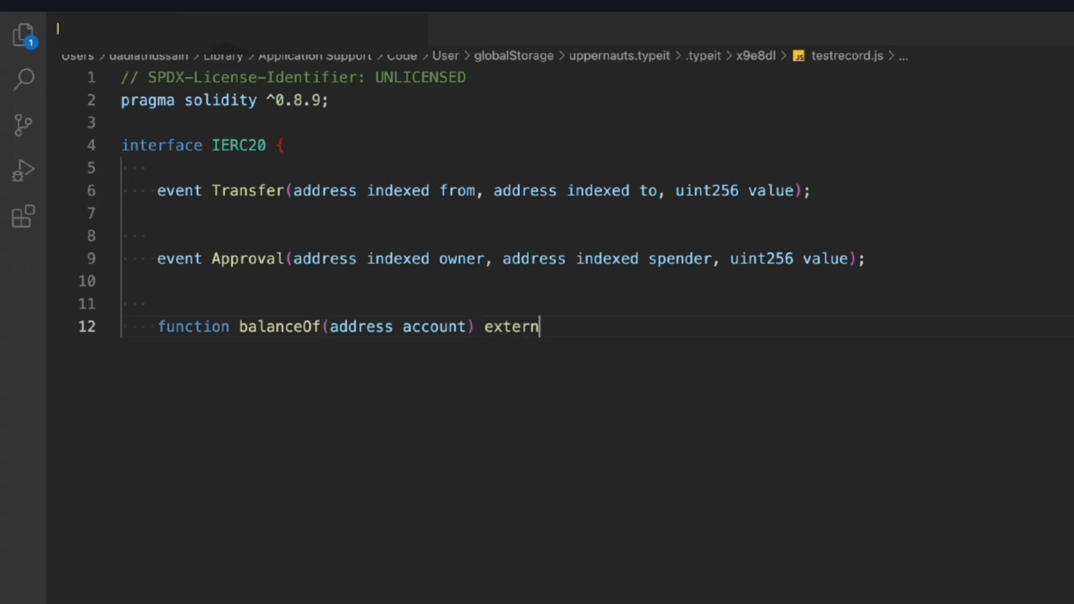
type("al view returns (uint256);")
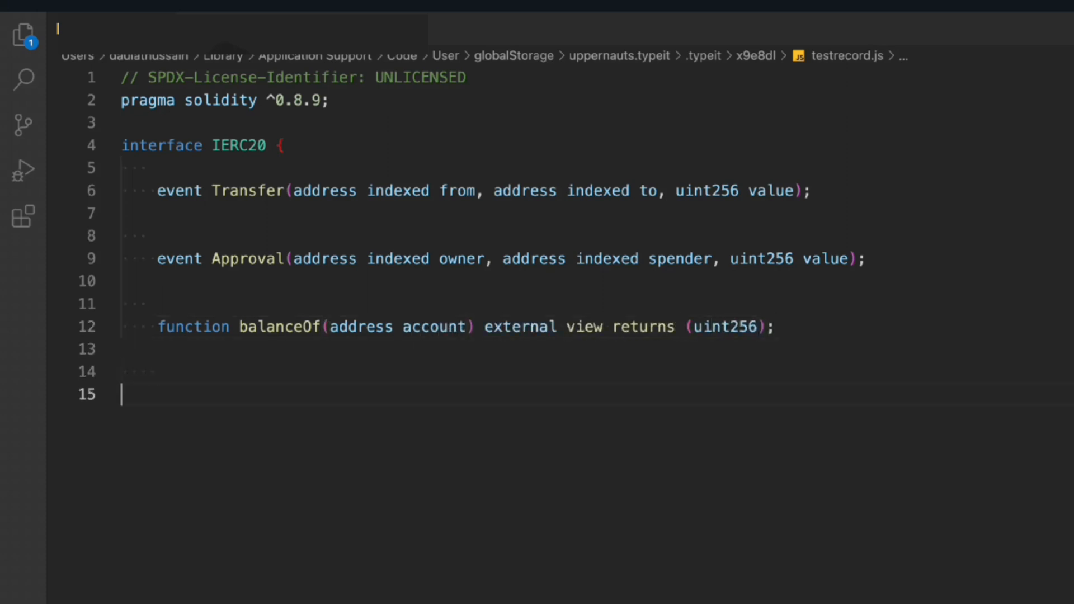
Step: Declare function transfer(address to, uint256 amount) external returns (bool);
type("function")
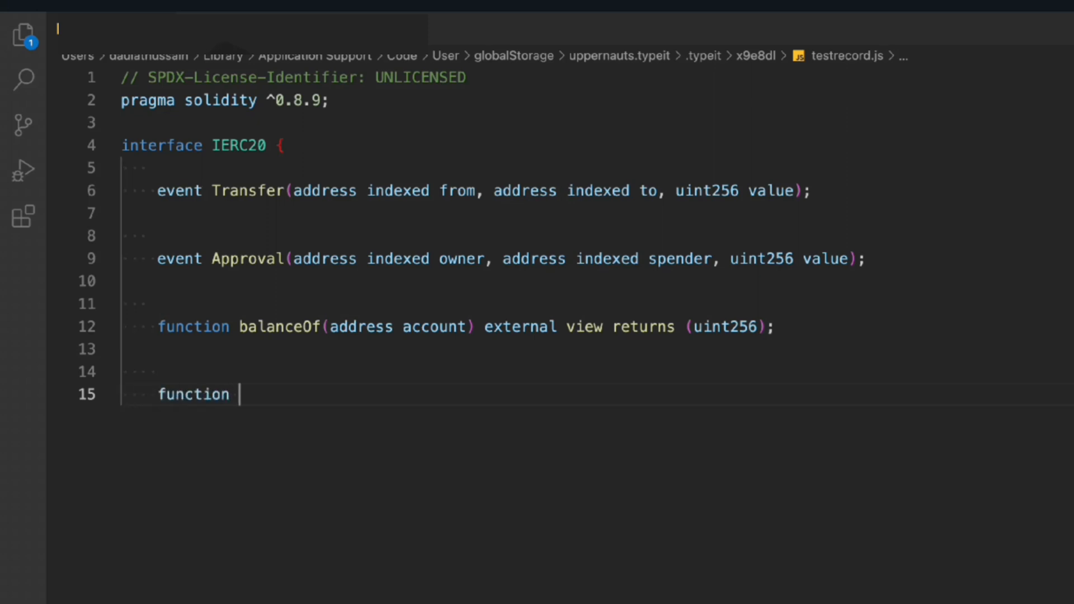
type("transfer(address to")
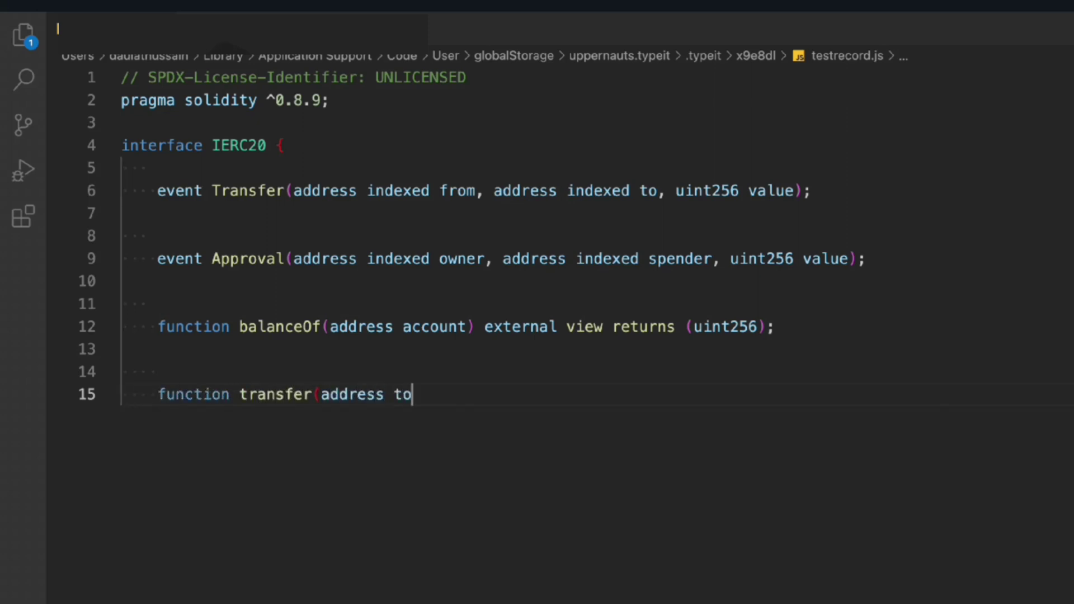
type(", uint256 amount) exter")
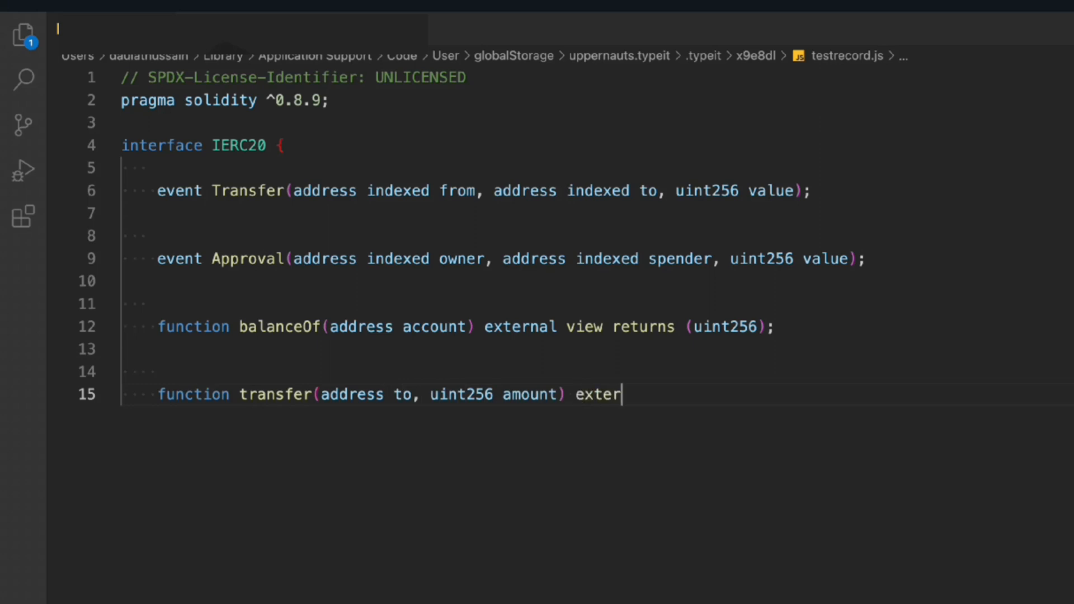
type("nal returns (bool);")
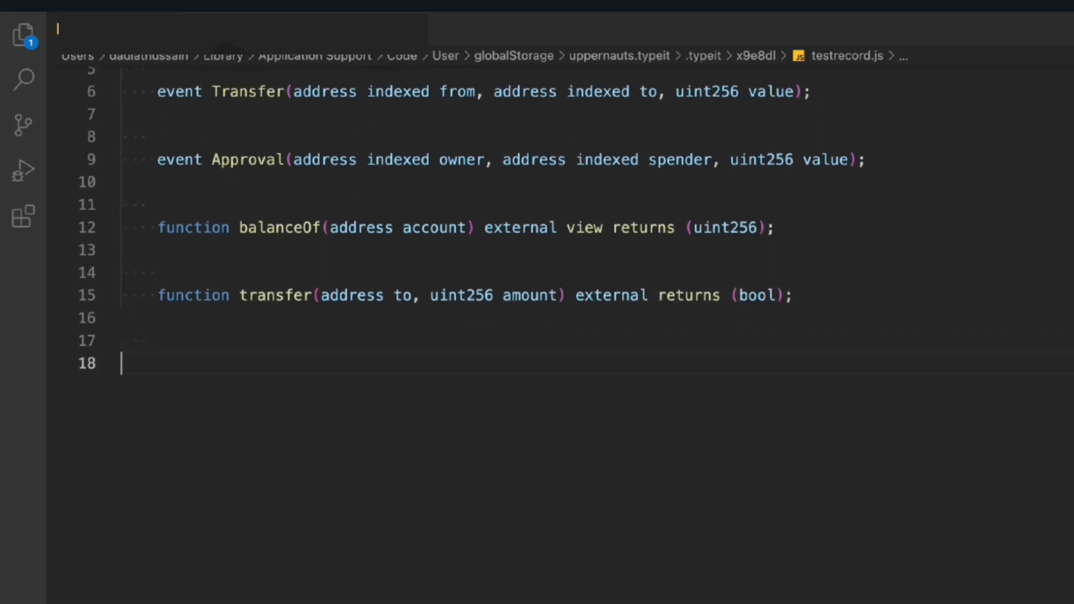
Step: Declare function allowance(address owner, address spender) external view returns (uint256);
type("function allowan")
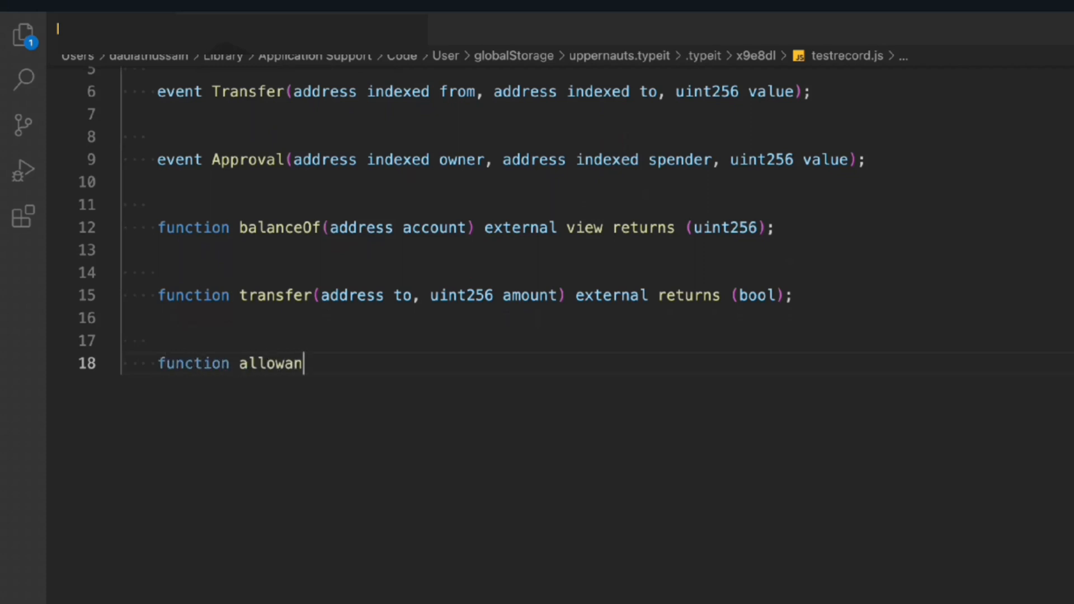
type("ce(address owner, add")
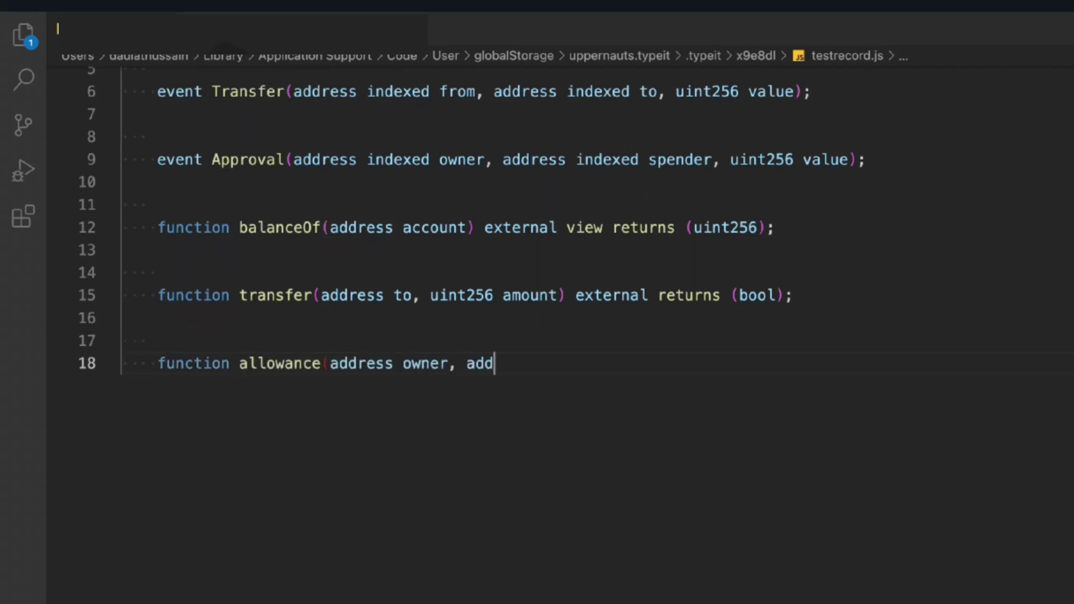
type("ress spender) external")
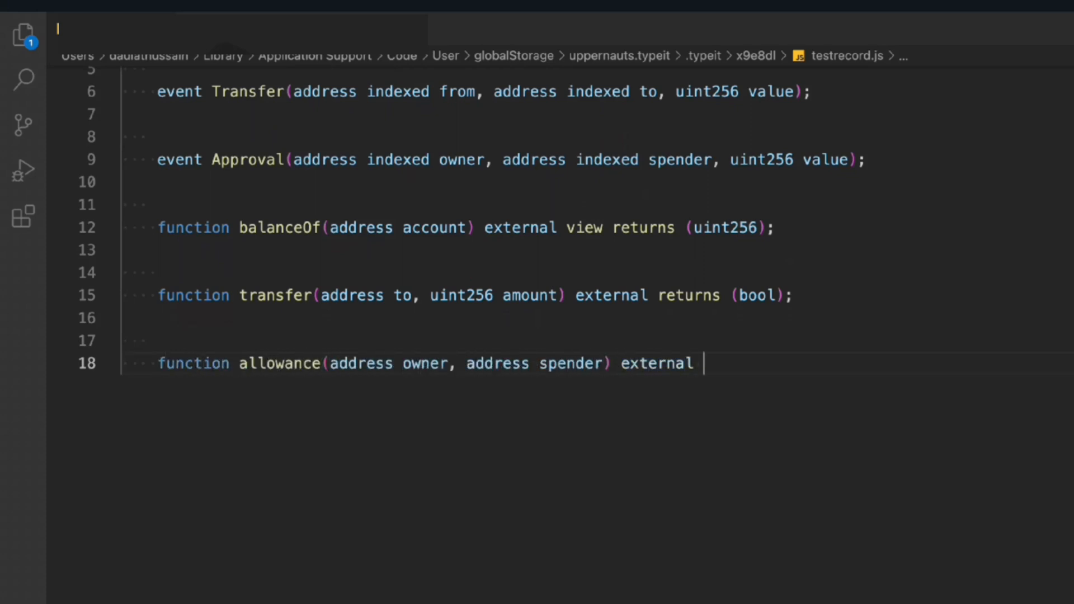
type("view returns (uint256);")
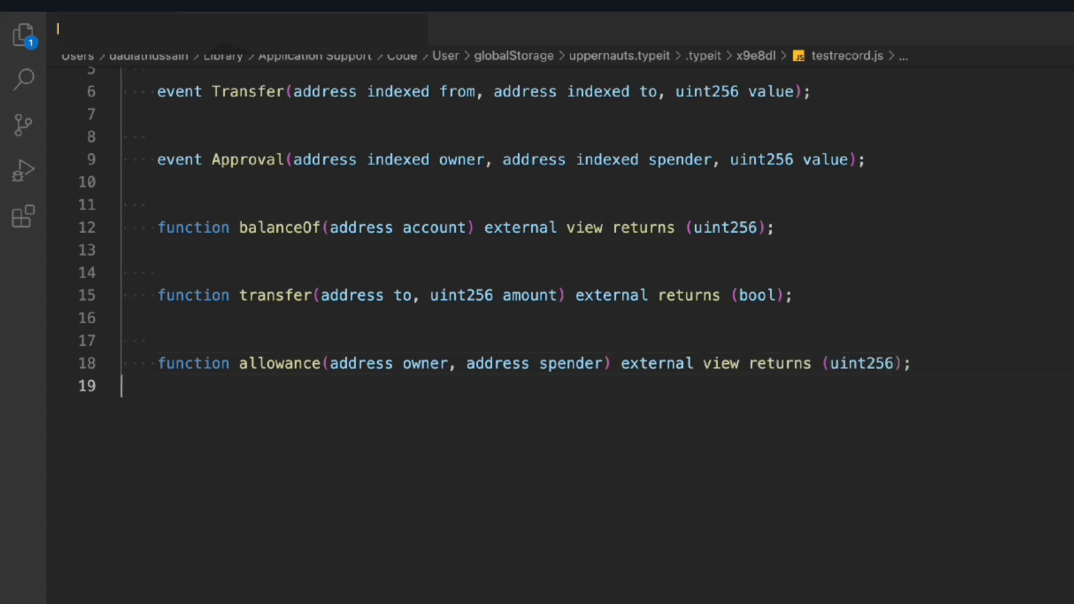
key("Enter")
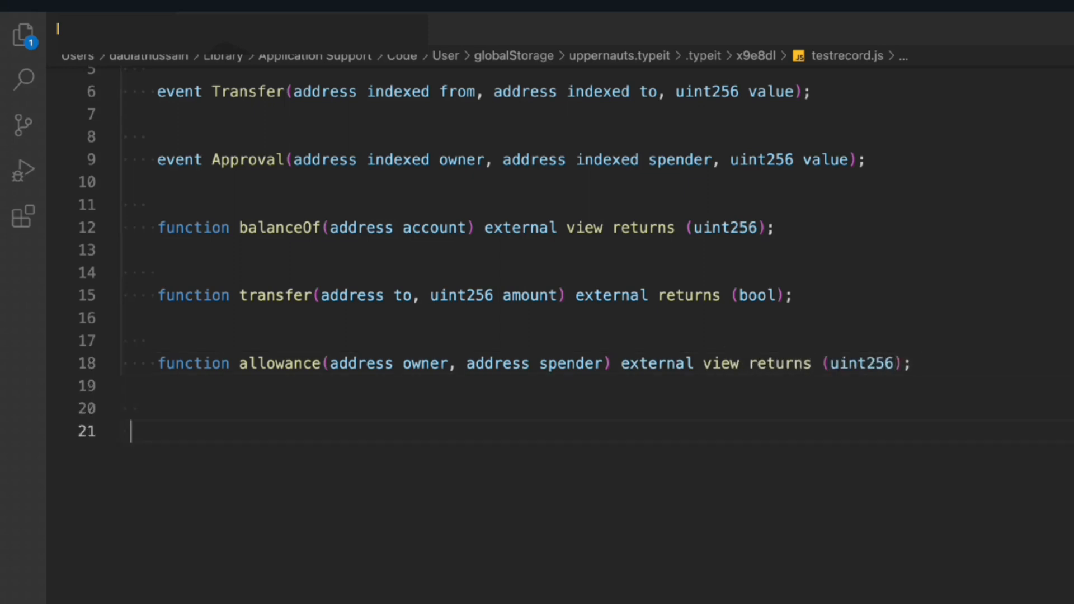
Step: Declare function approve(address spender, uint256 amount) external returning bool
type("function approve(ad")
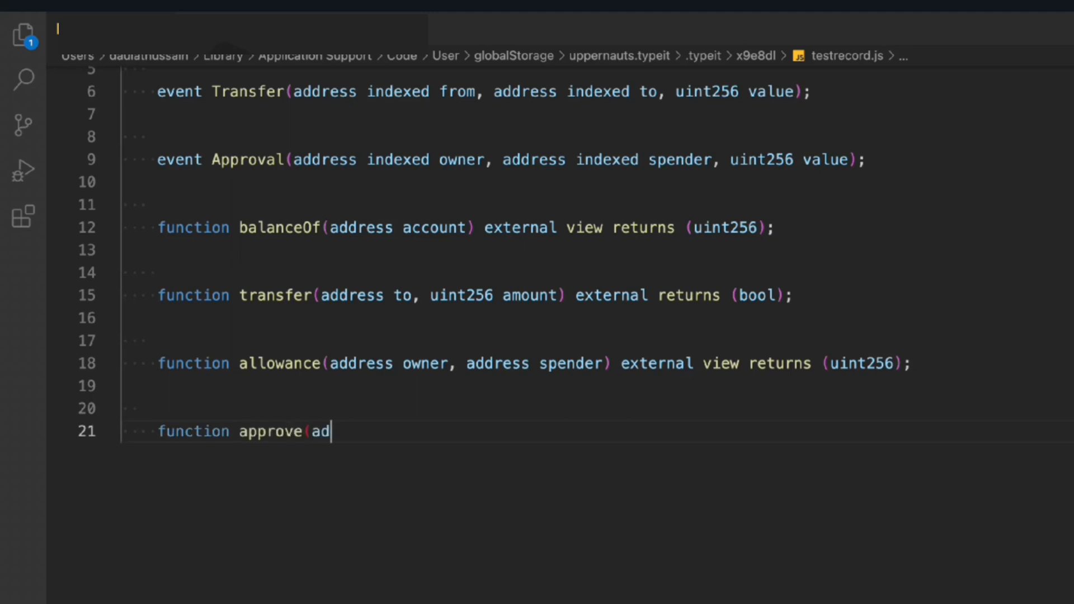
type("dress spender, uint256")
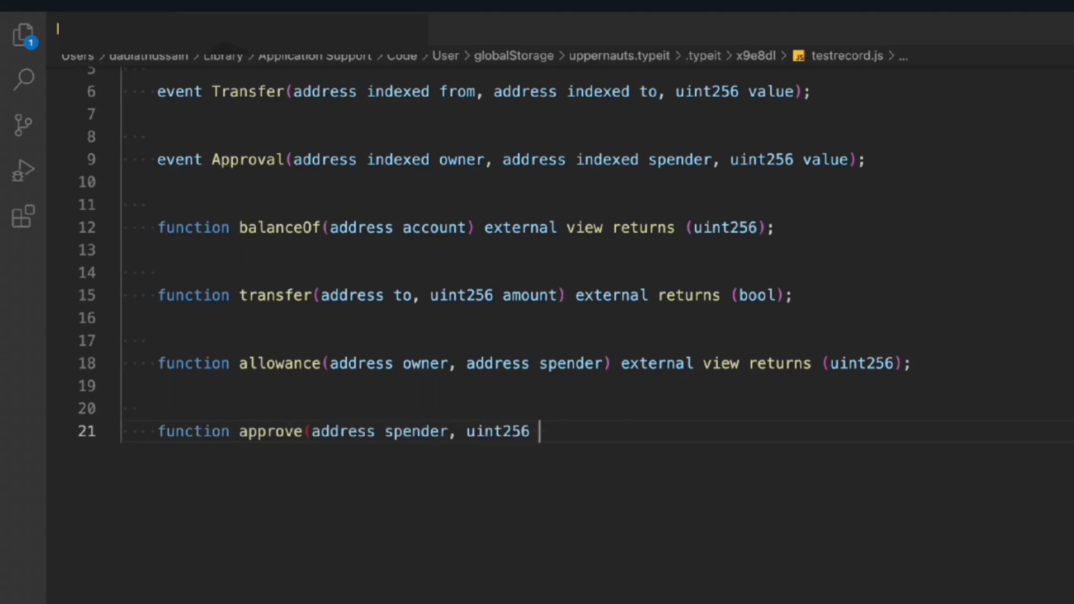
type("amount) external returns (bool);")
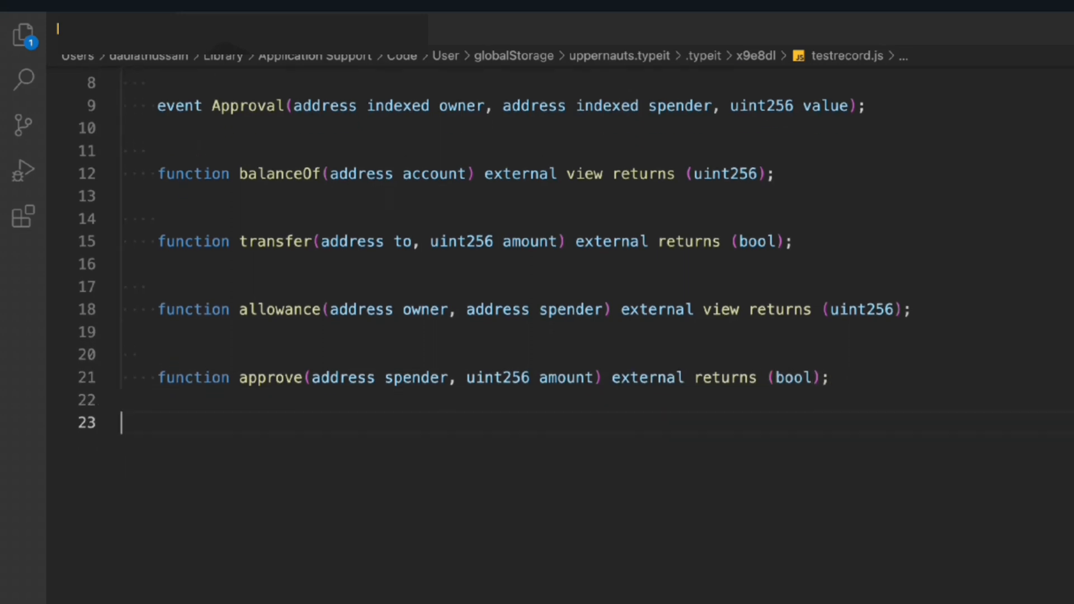
Step: Declare multi-line transferFrom(address from, address to, uint256 amount) external returns (bool);
key("Enter")
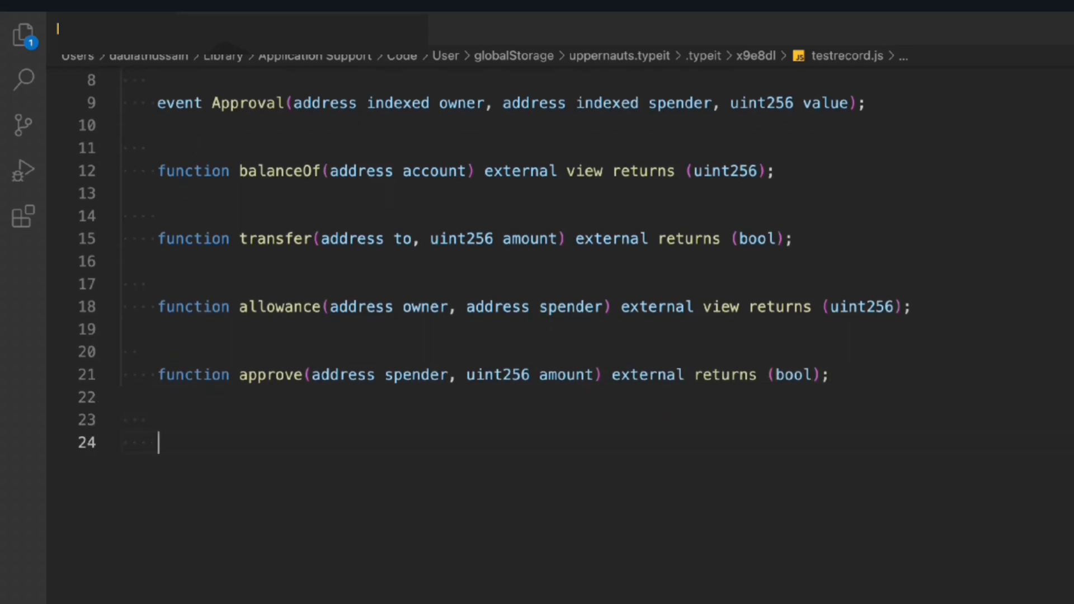
type("function transferFrom(")
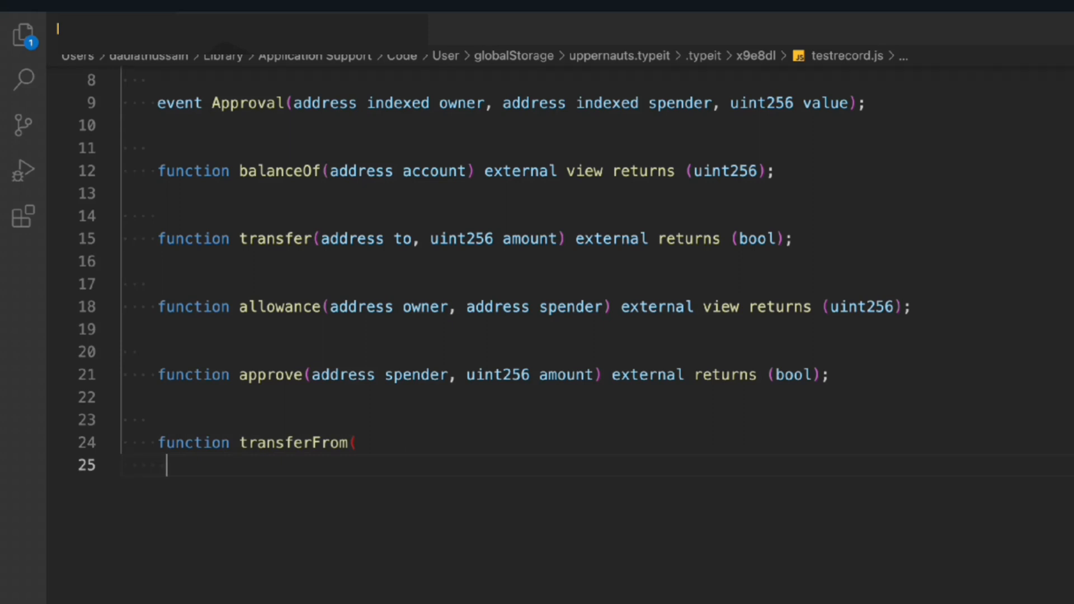
type("address from,")
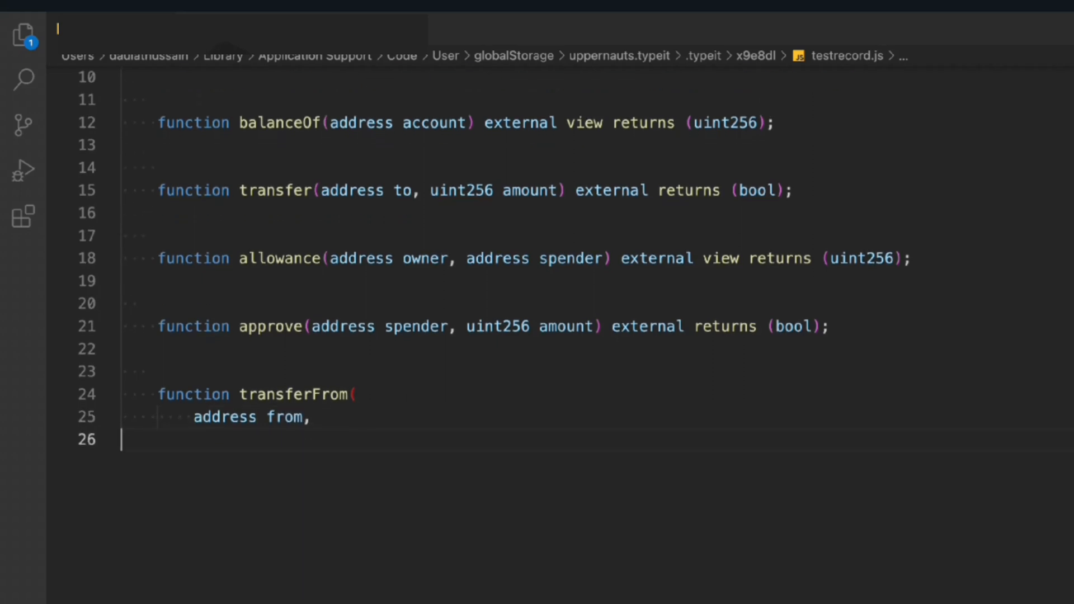
type("addre")
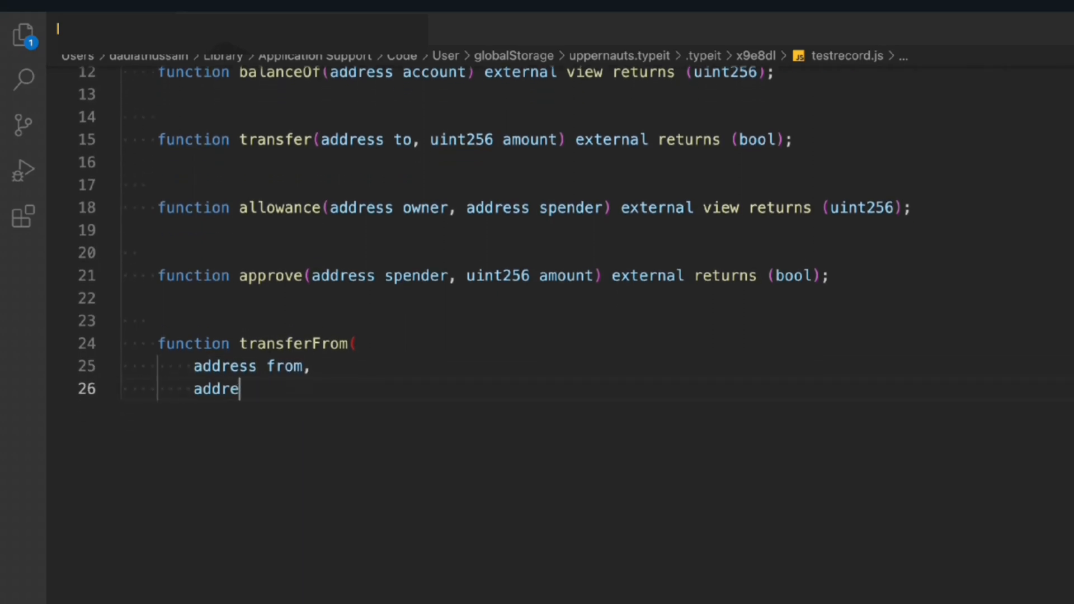
type("ss to,")
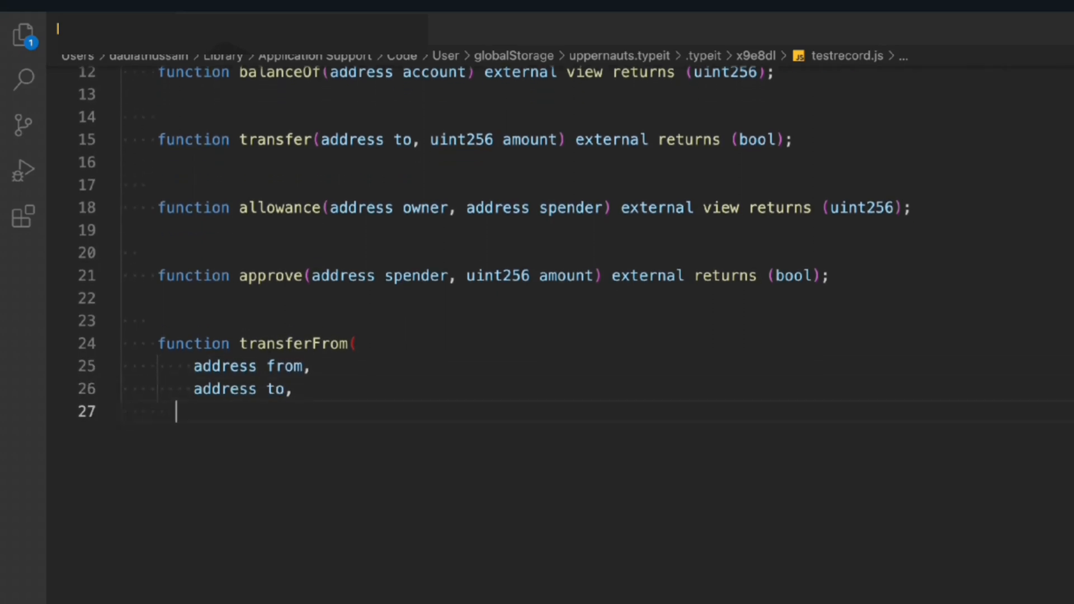
type("uint256 amount")
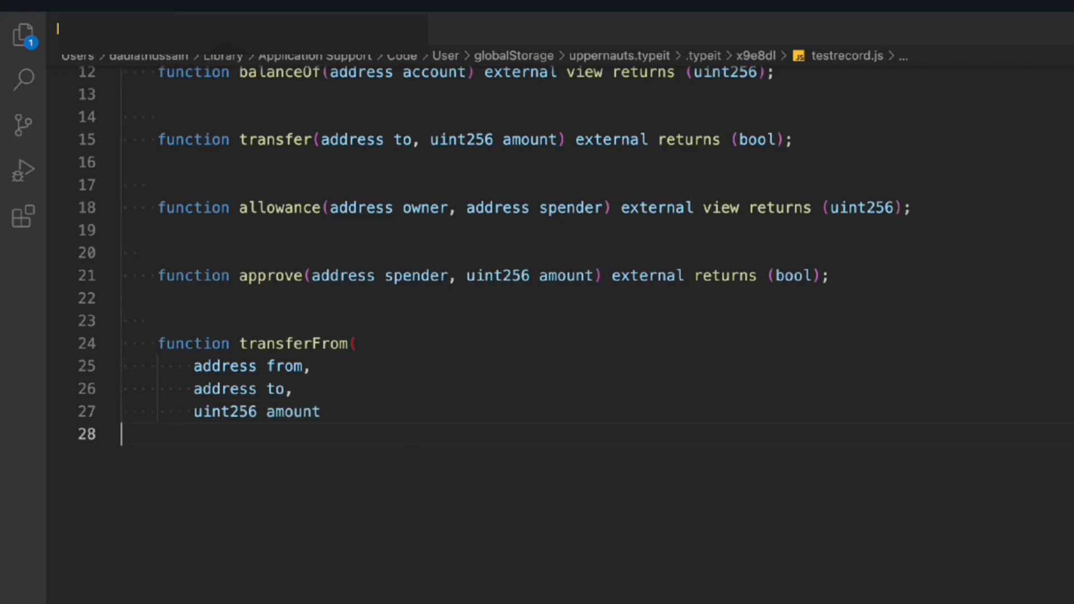
type(") external re")
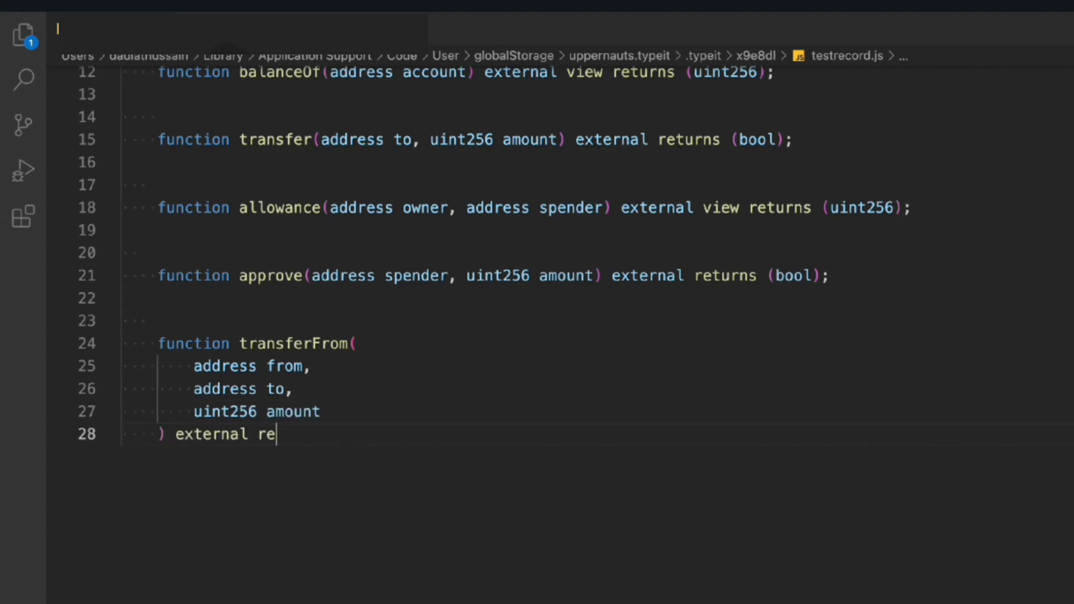
type("turns (bool);")
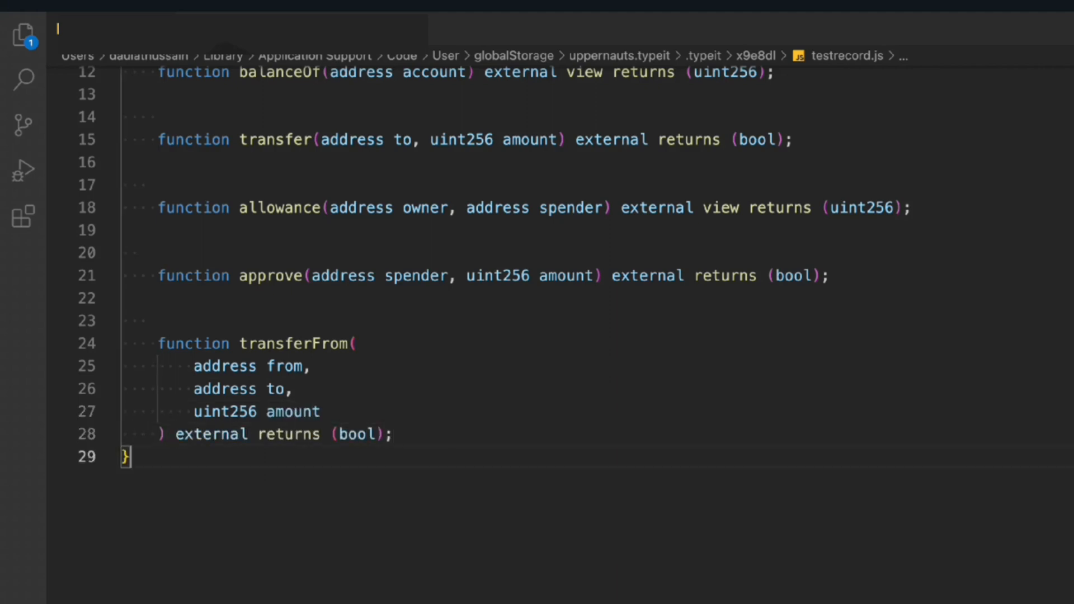
scroll("down", 3)
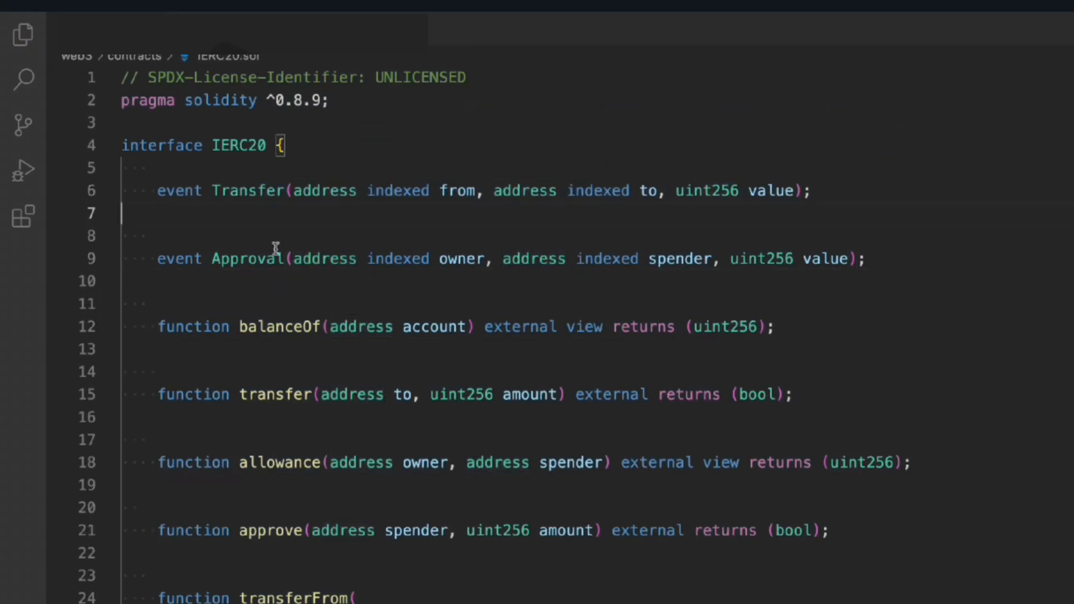
mouse_move(297, 296)
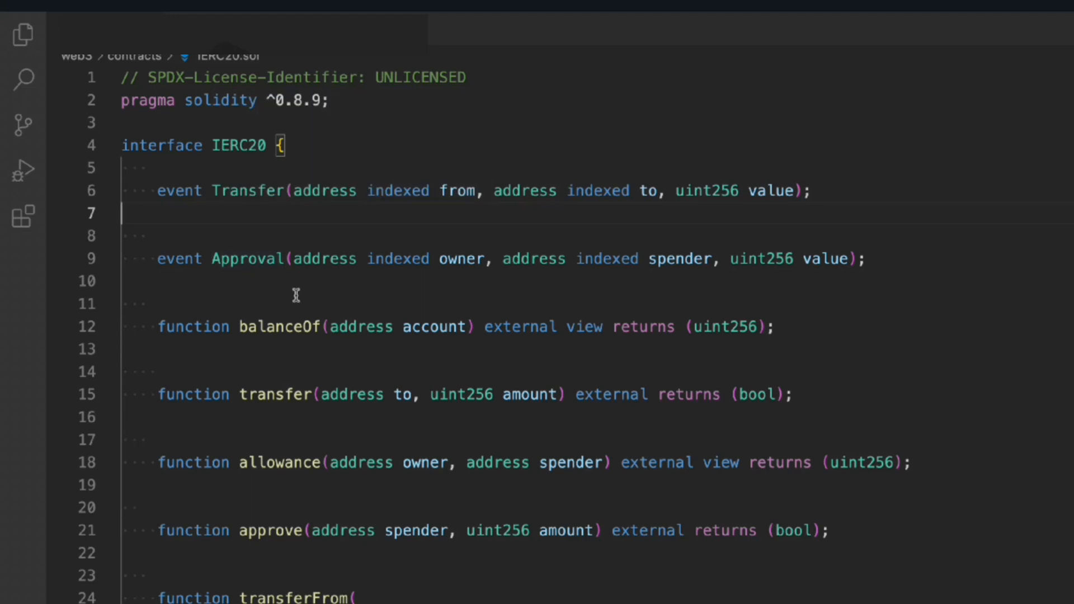
scroll("down", 3)
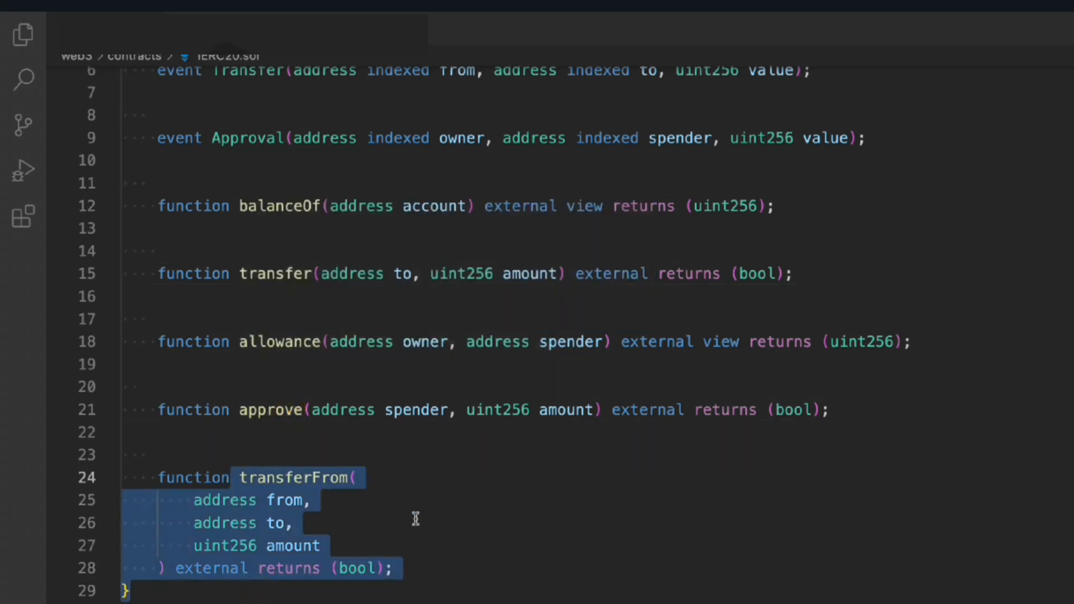
left_click(293, 524)
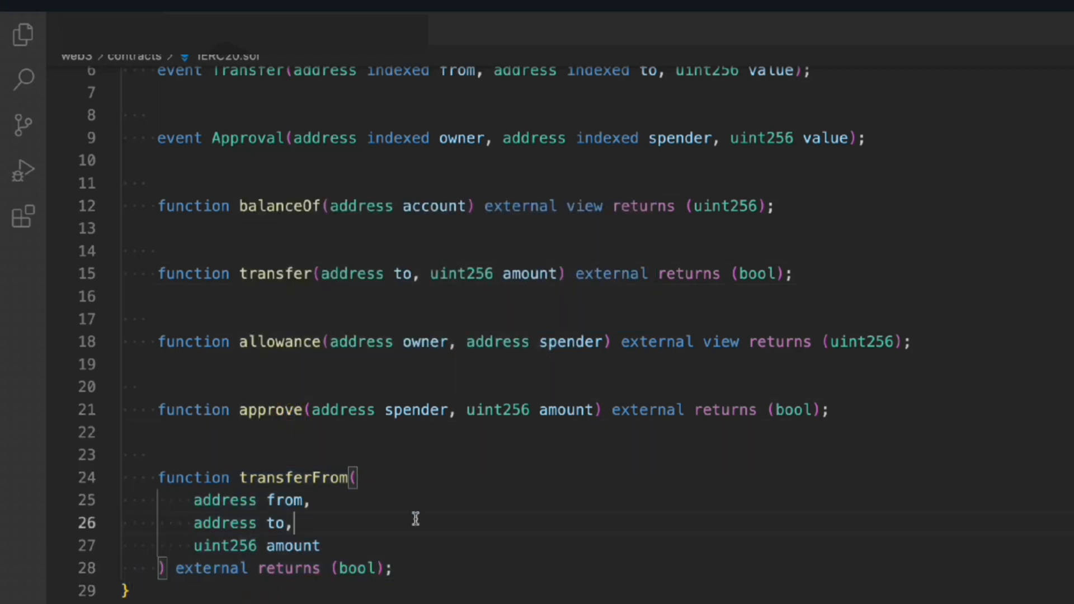